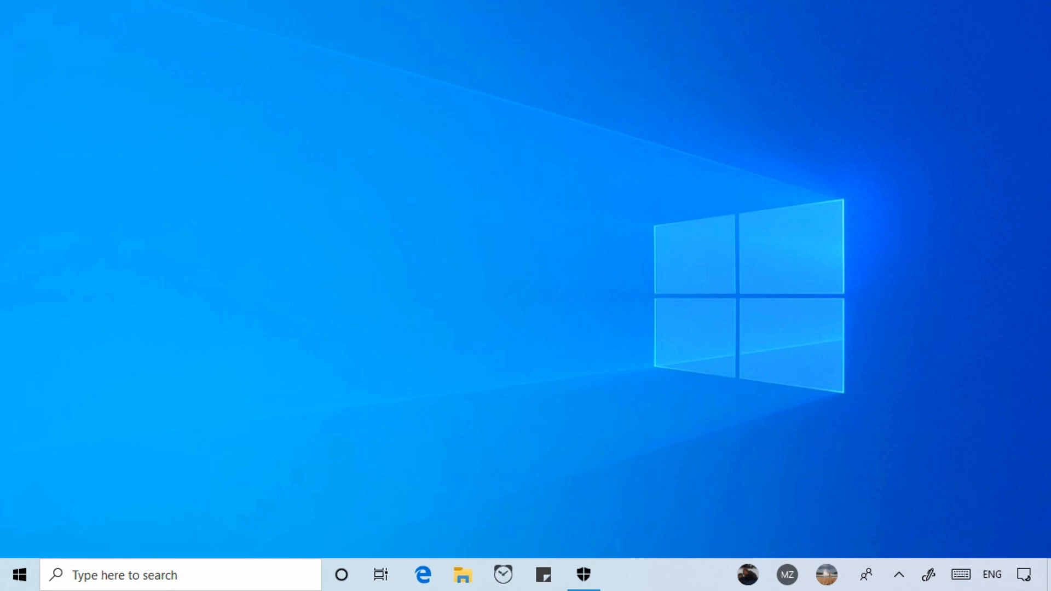
Launch Windows Security from the taskbar shield icon to its Security at a glance overview.
left_click(582, 575)
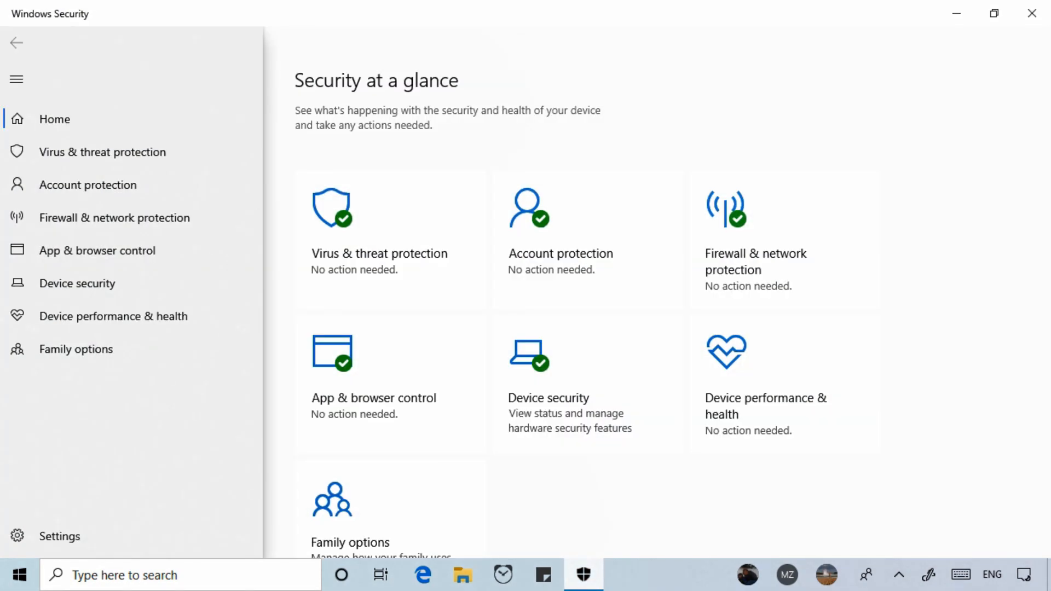
Switch to Device security from the left navigation pane.
left_click(78, 283)
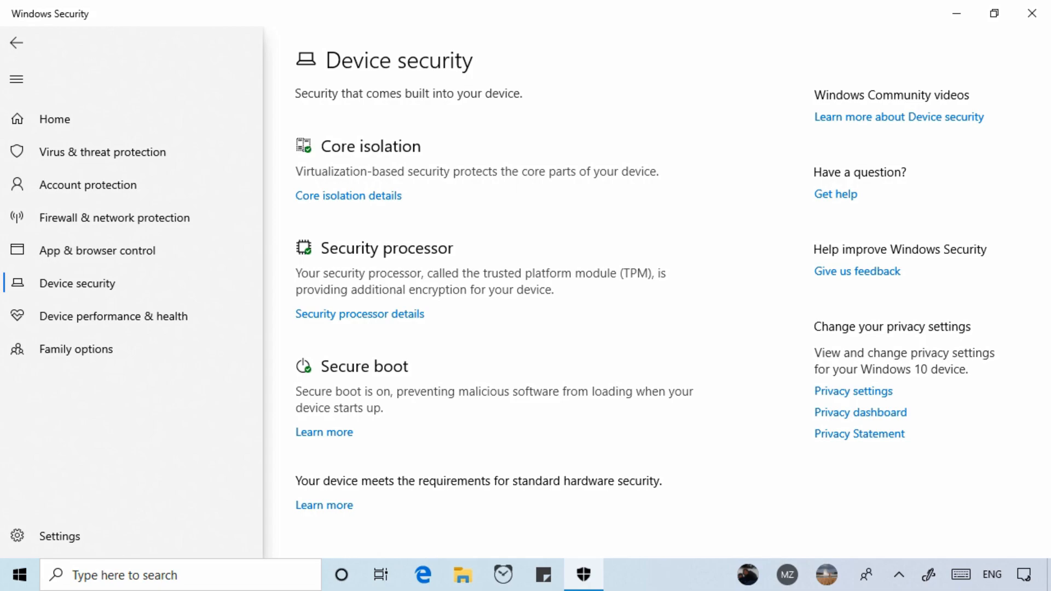
View the Core isolation details, where Memory integrity shows as off.
left_click(349, 195)
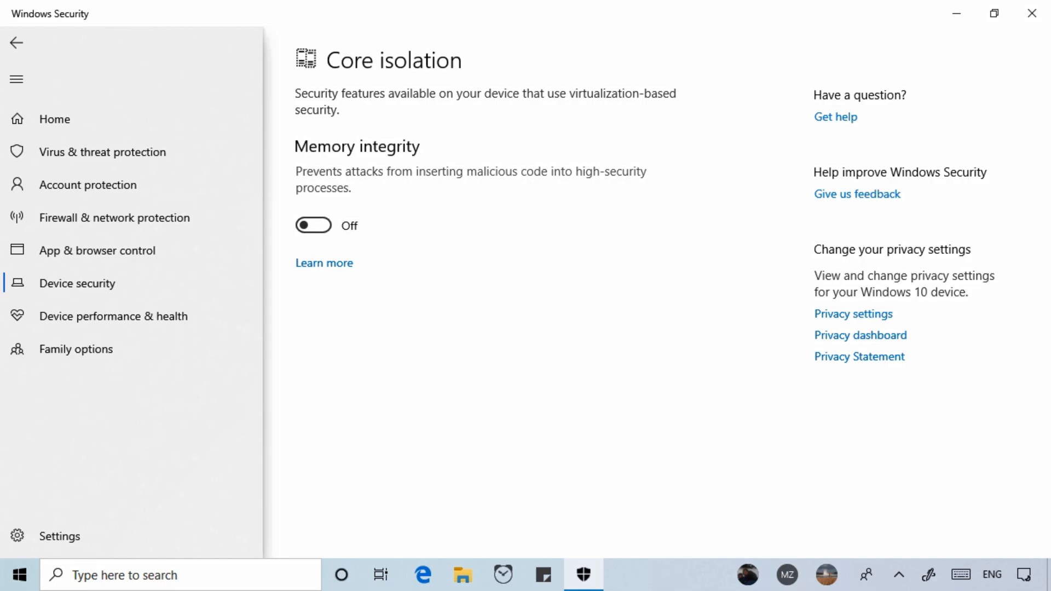
Go back to Device security and view the Security processor details with TPM specifications.
left_click(16, 43)
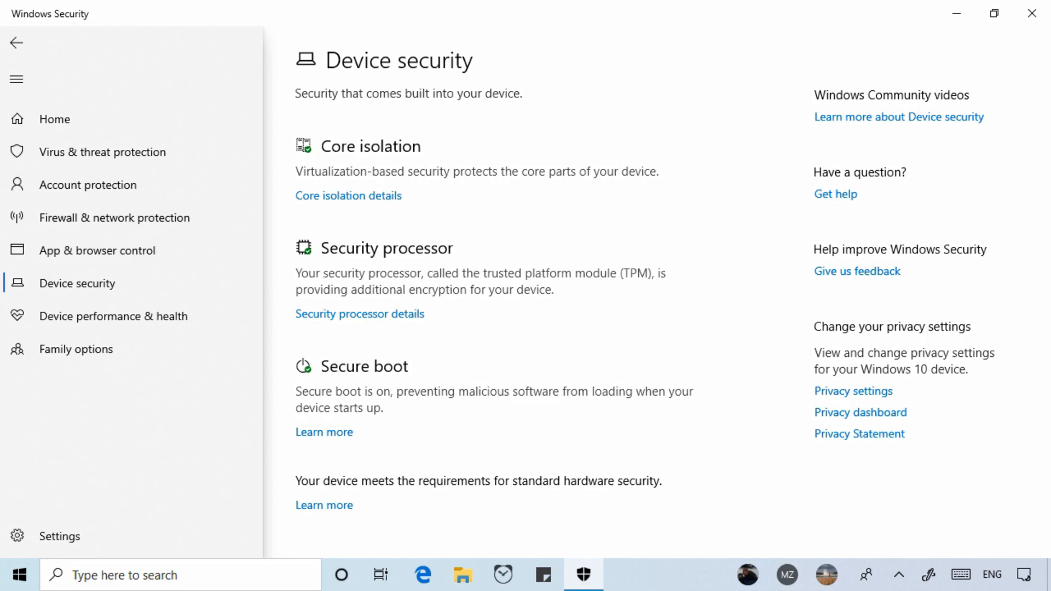
left_click(359, 313)
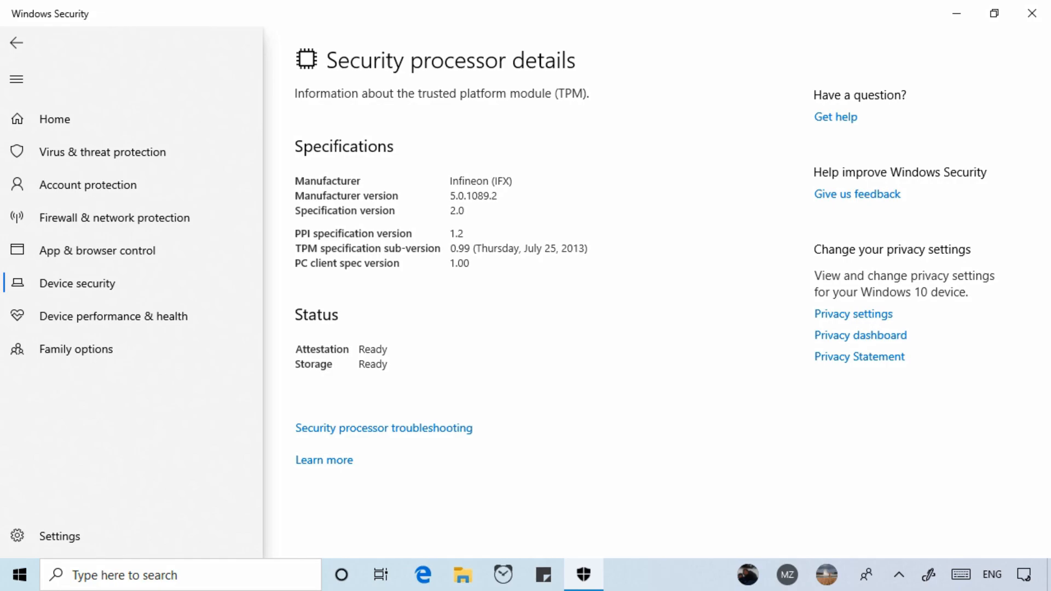
Return from the Security processor details to the Device security overview.
left_click(16, 42)
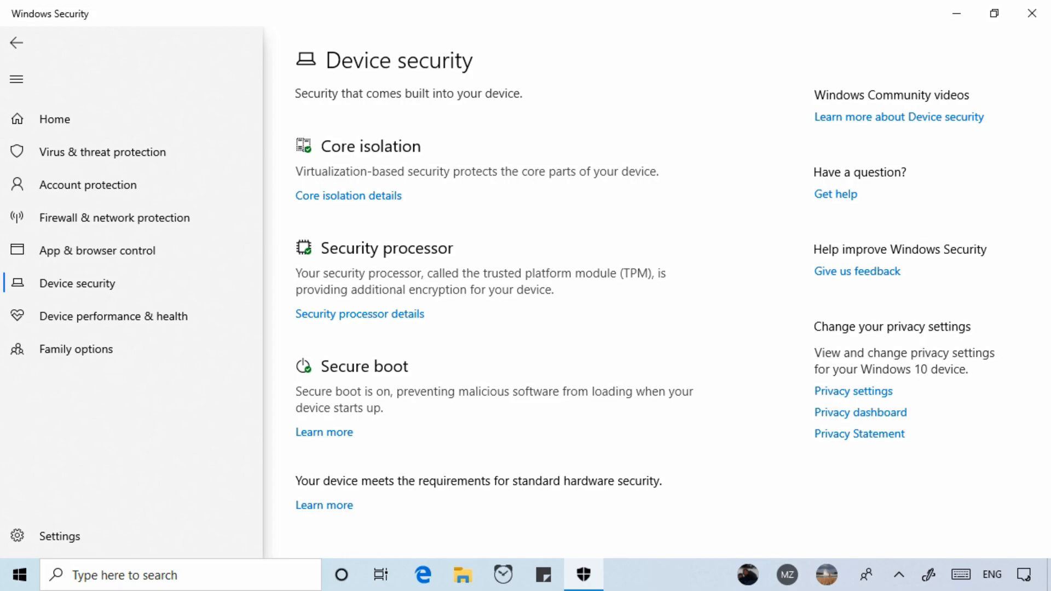
Go back to the Home overview showing every protection area with no action needed.
left_click(54, 118)
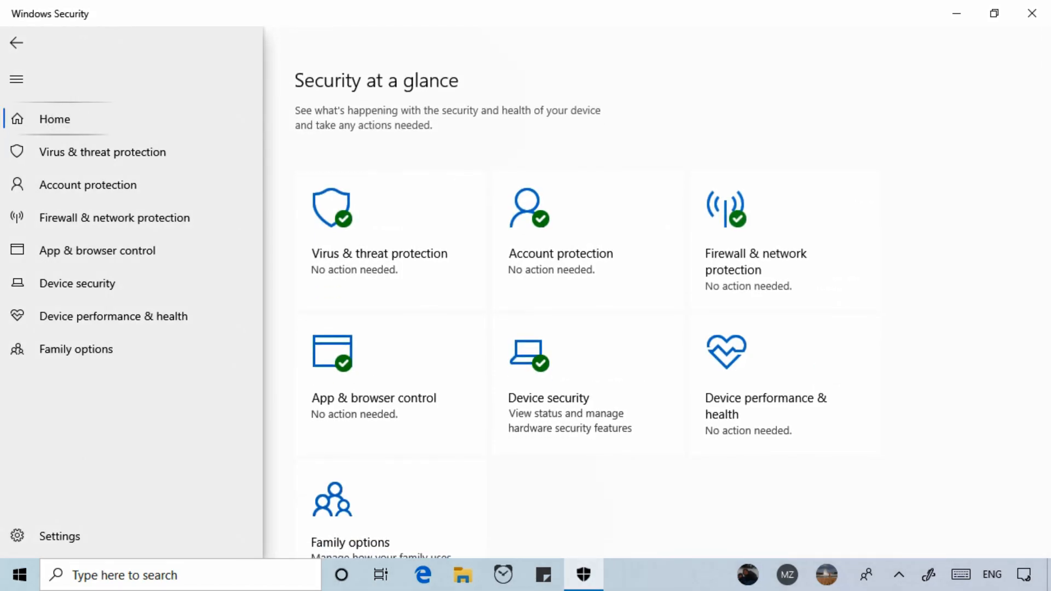